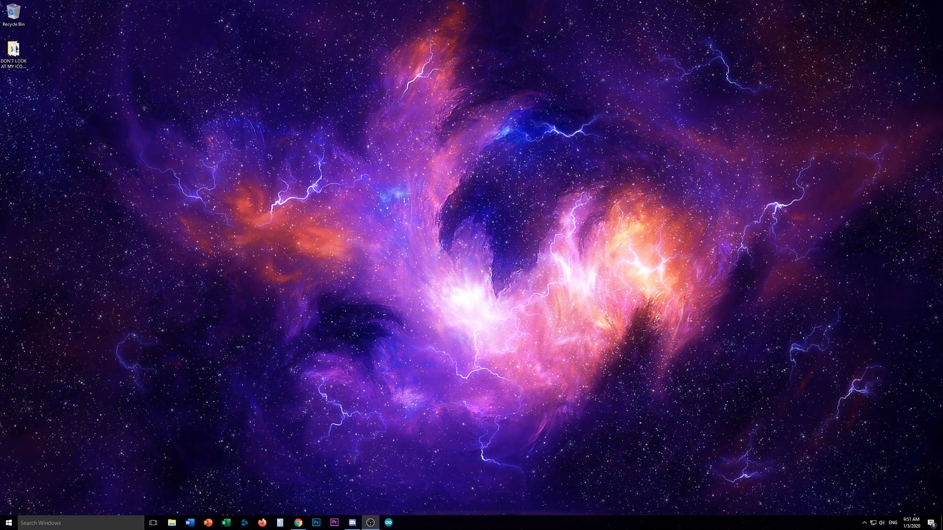
pyautogui.moveTo(599, 347)
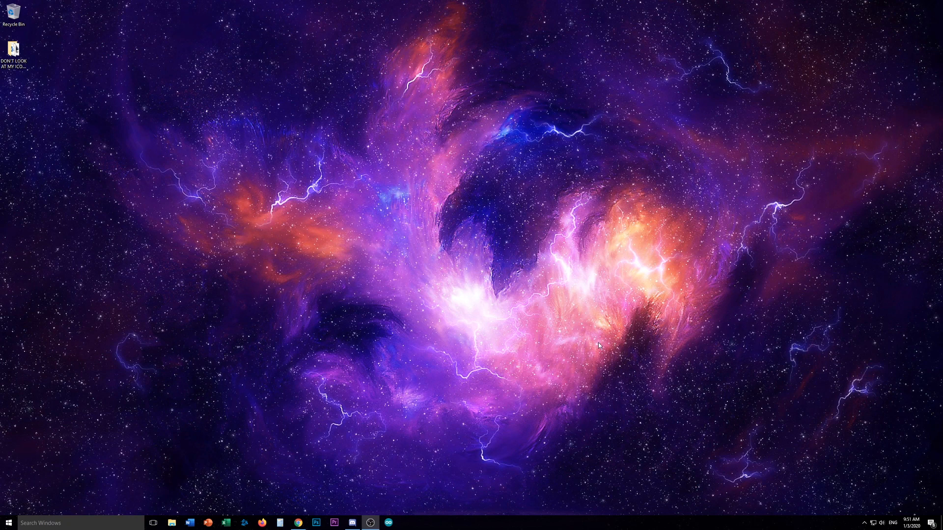
pyautogui.moveTo(407, 391)
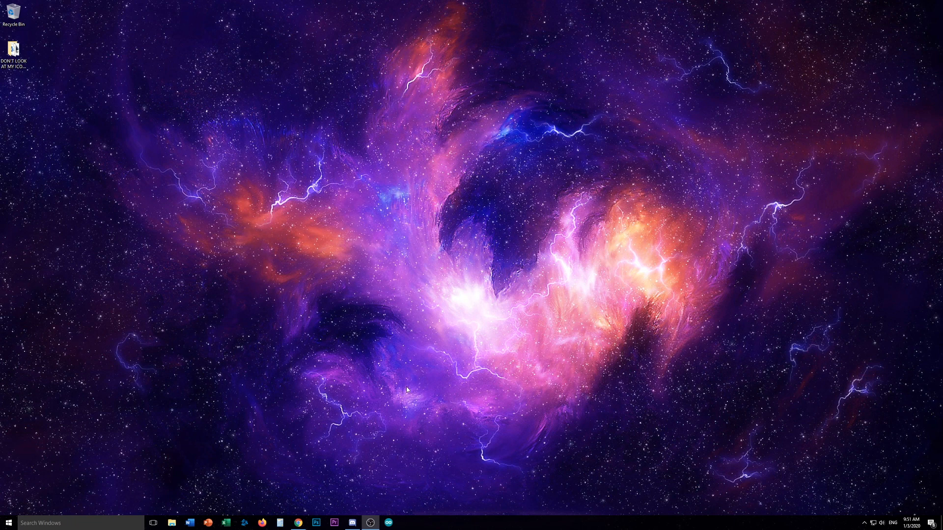
pyautogui.moveTo(296, 410)
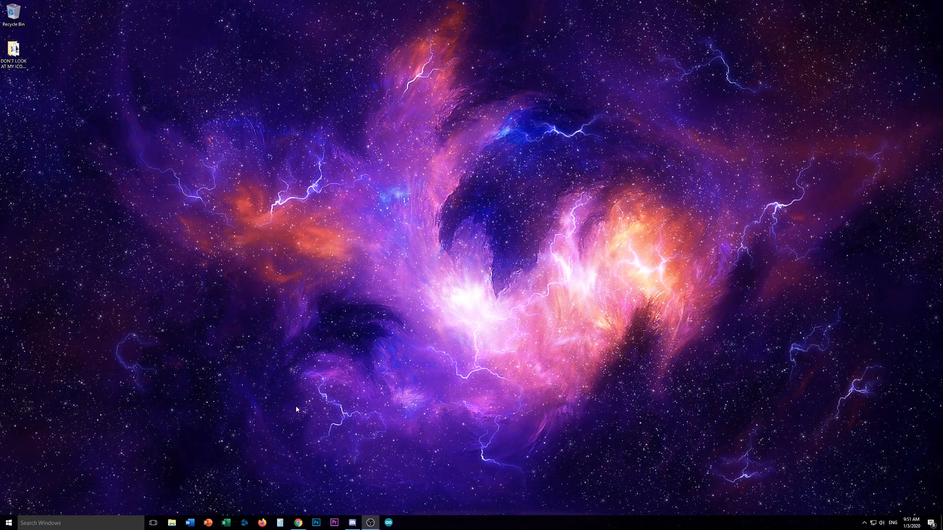
pyautogui.moveTo(174, 455)
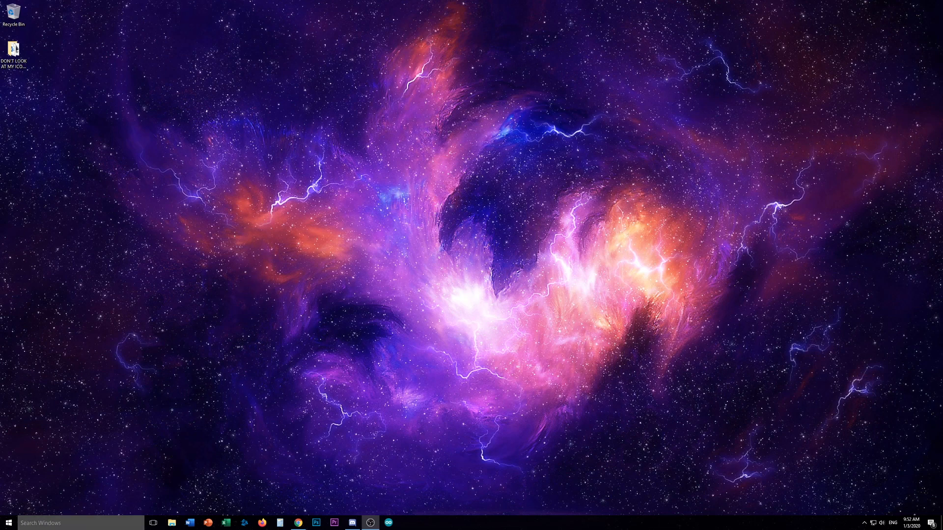
# Look up the USB-to-UART bridge port under Ports (COM & LPT) in Device Manager.
pyautogui.click(6, 522)
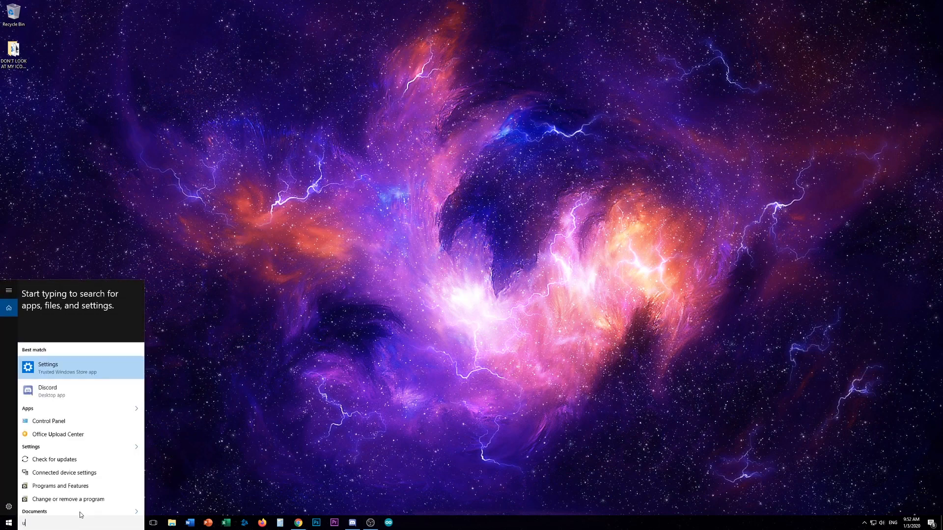
pyautogui.write('sb')
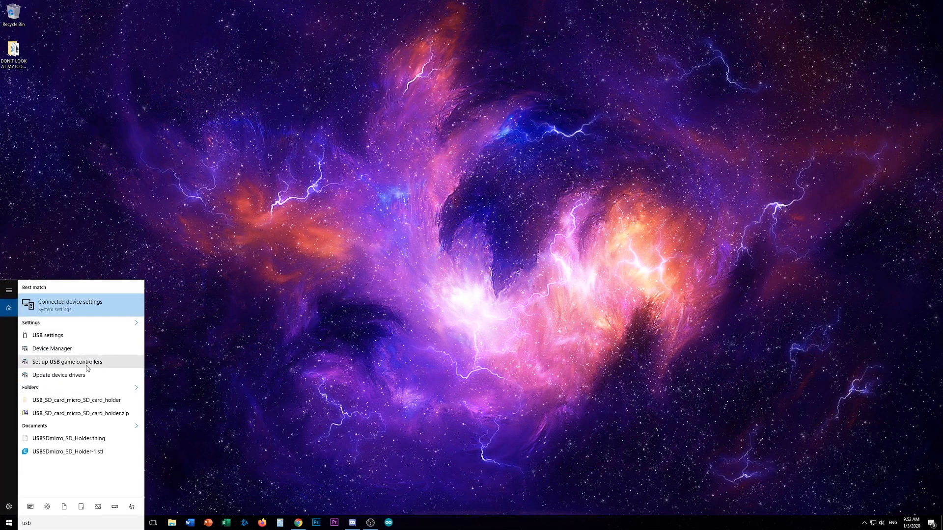
pyautogui.moveTo(72, 348)
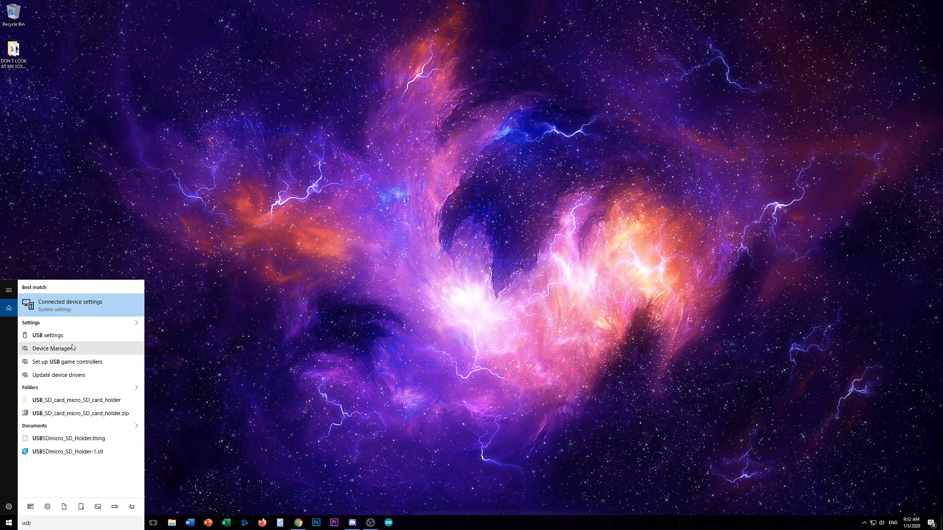
pyautogui.click(54, 348)
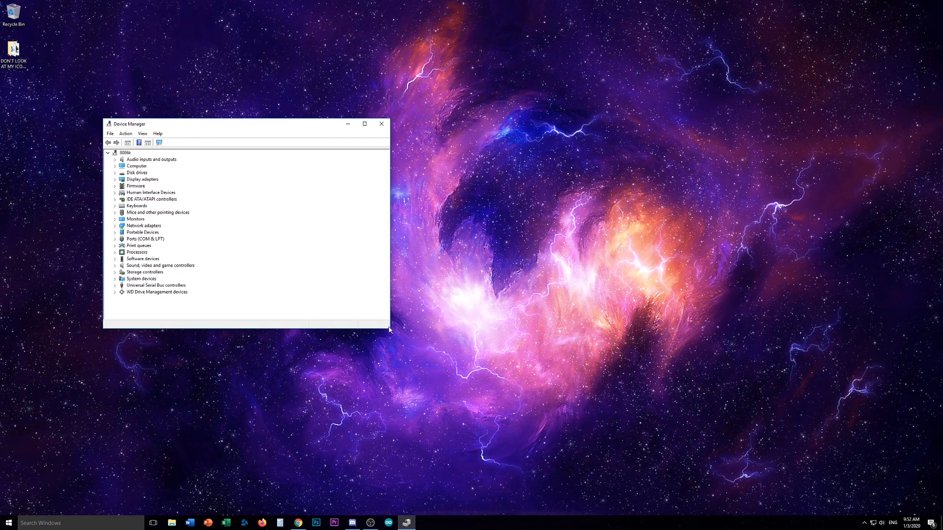
pyautogui.moveTo(389, 327); pyautogui.dragTo(517, 391)
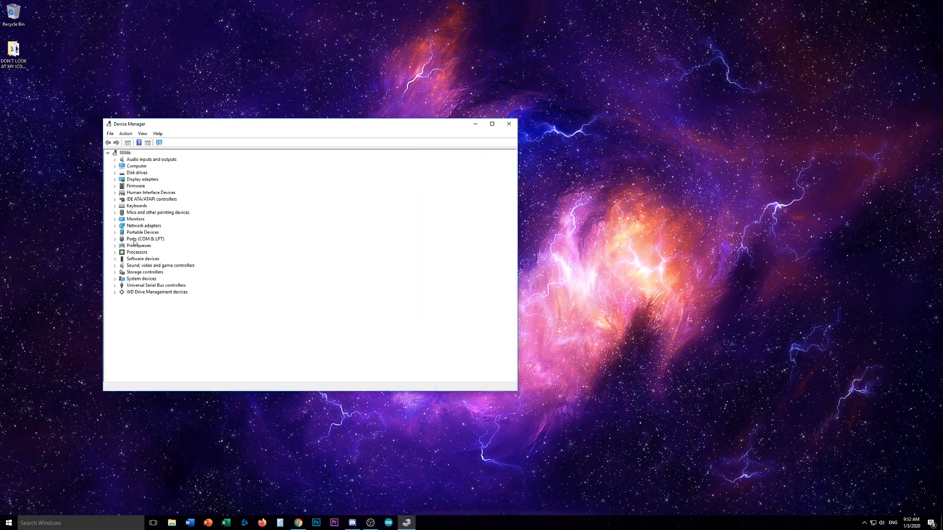
pyautogui.click(114, 238)
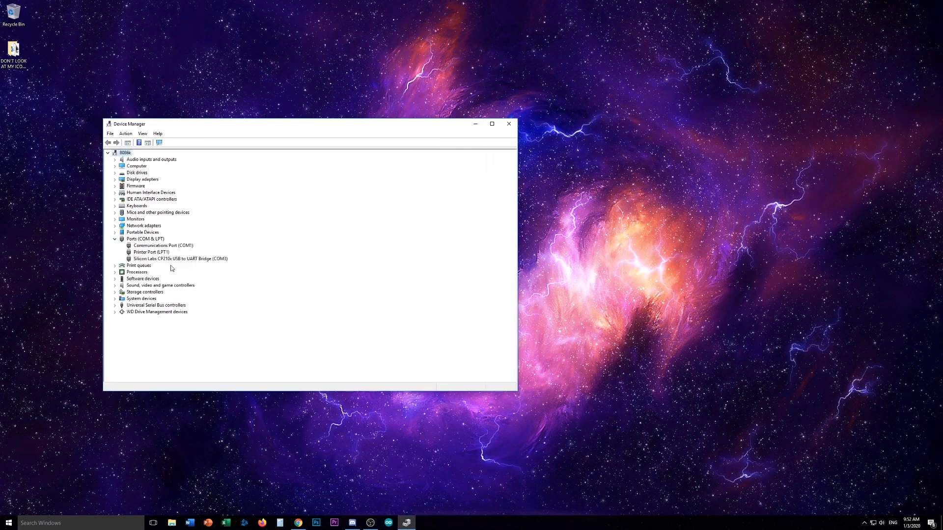
pyautogui.click(180, 259)
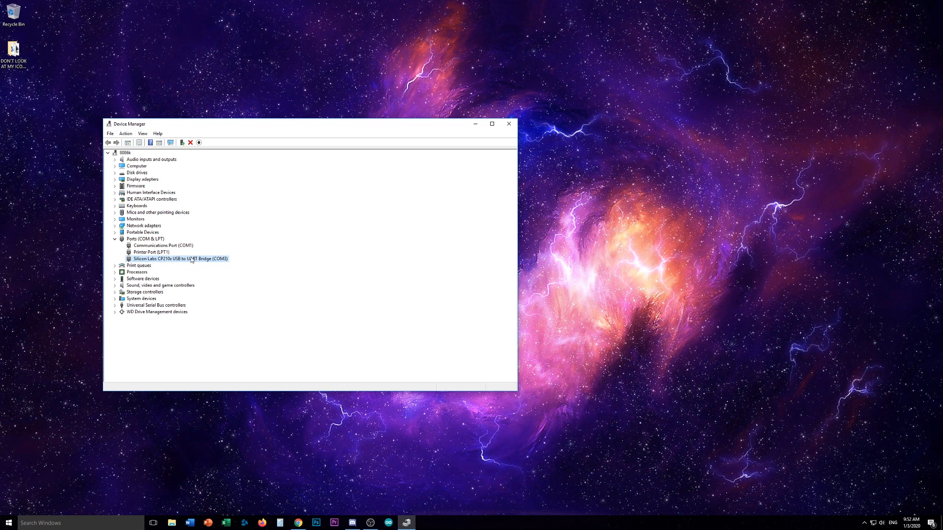
pyautogui.moveTo(213, 261)
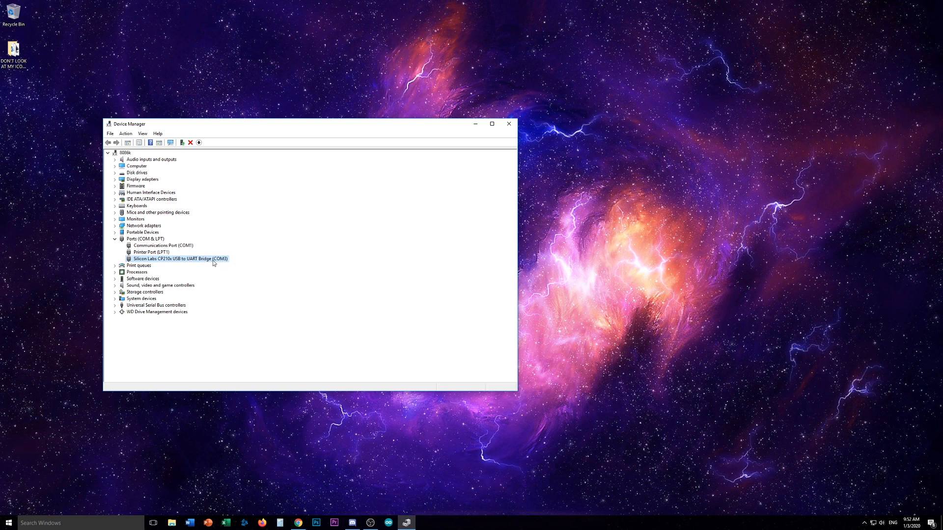
pyautogui.moveTo(488, 136)
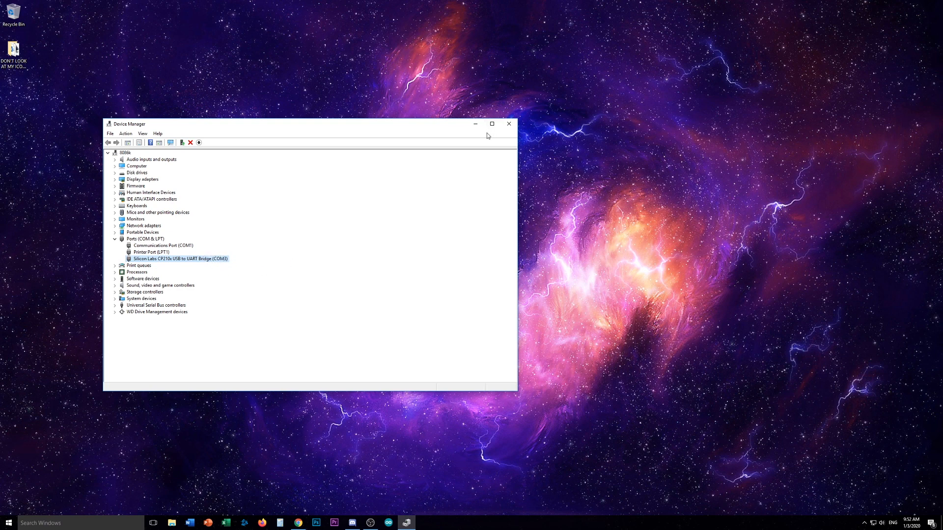
pyautogui.click(509, 124)
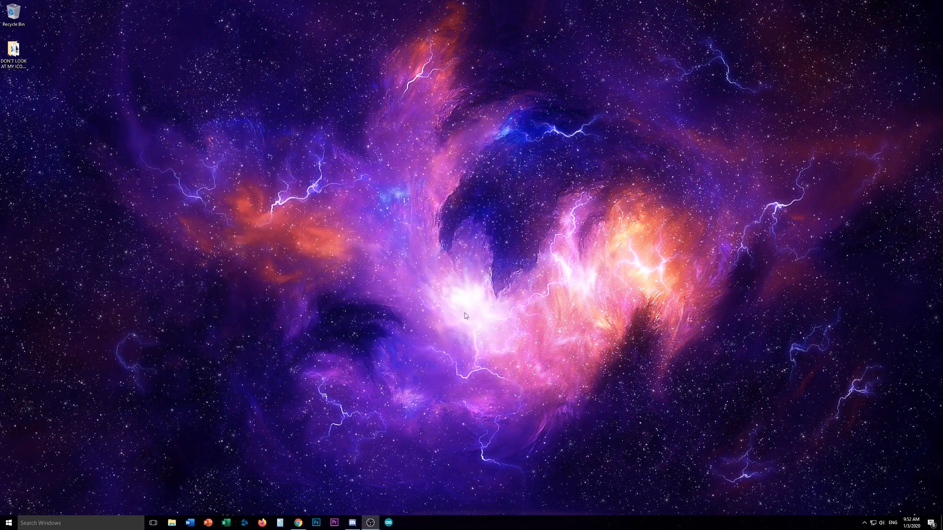
# Load the built-in Blink example sketch from File > Examples in the Arduino IDE.
pyautogui.click(390, 523)
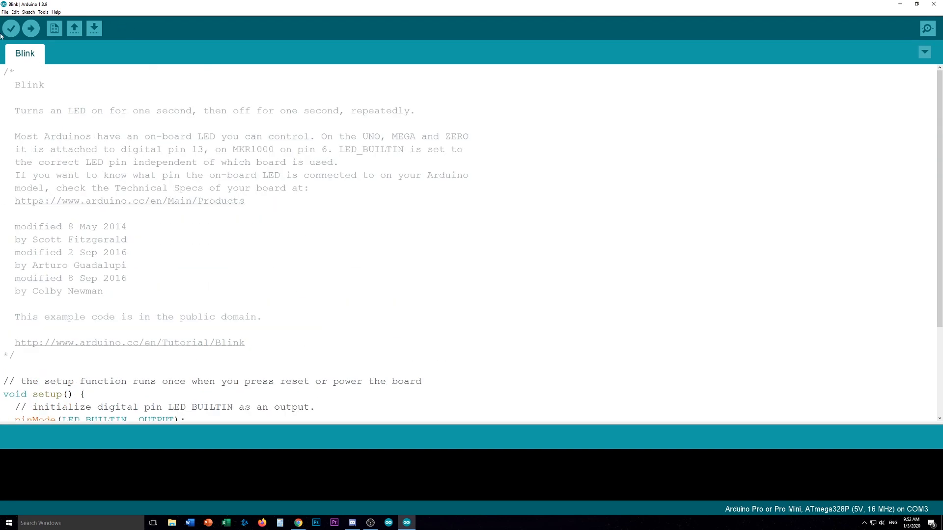
pyautogui.click(6, 12)
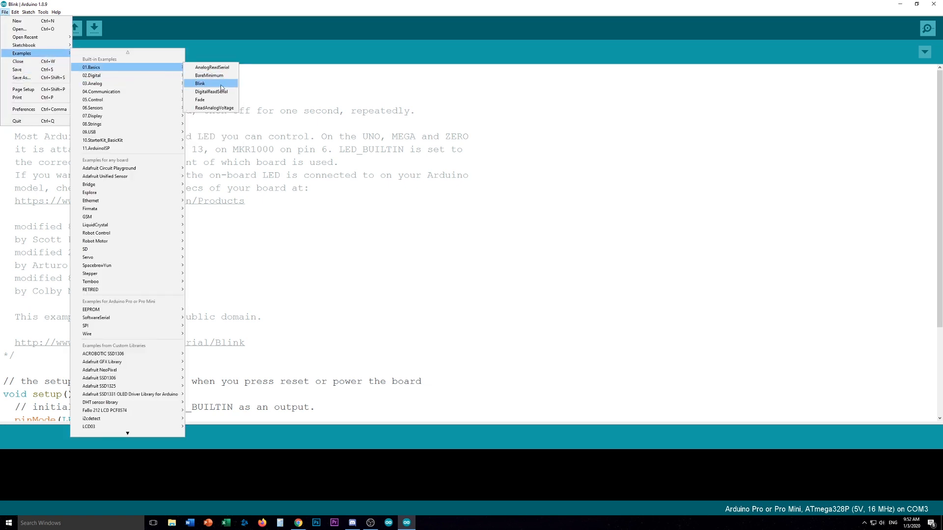
pyautogui.click(201, 83)
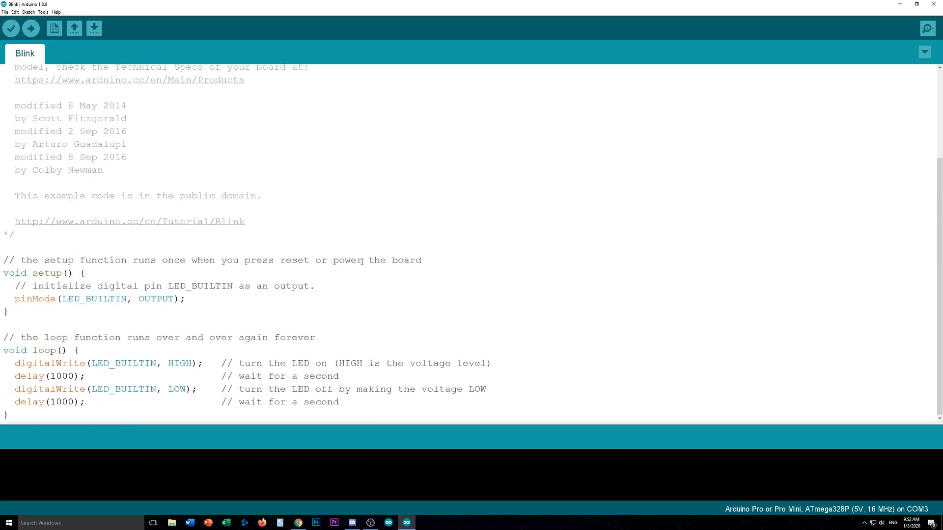
pyautogui.moveTo(332, 316)
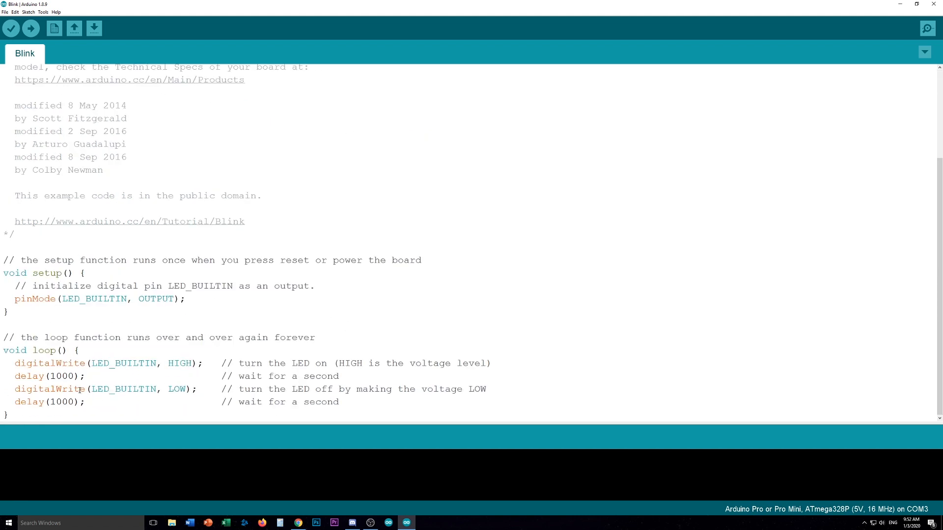
# Change the second blink's on-delay in loop from 1000 to 250 milliseconds.
pyautogui.moveTo(14, 363); pyautogui.dragTo(340, 402)
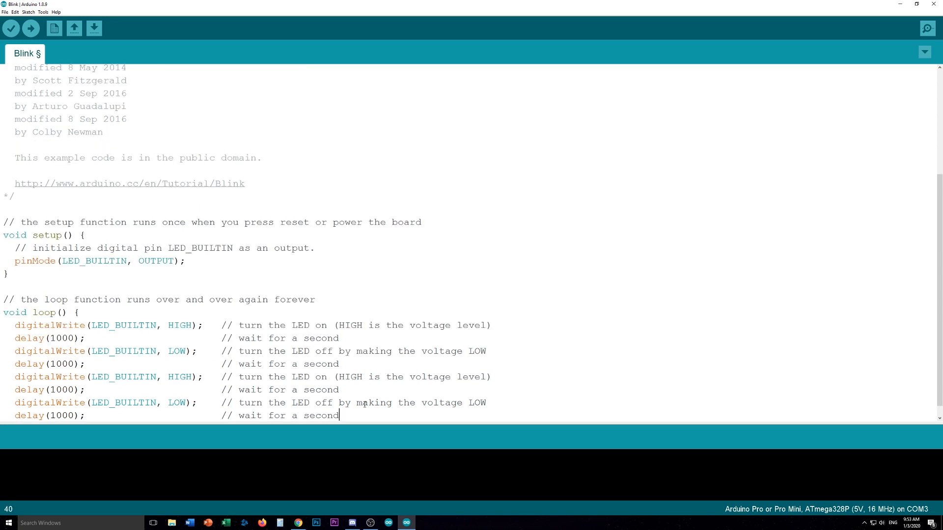
pyautogui.scroll(-3)
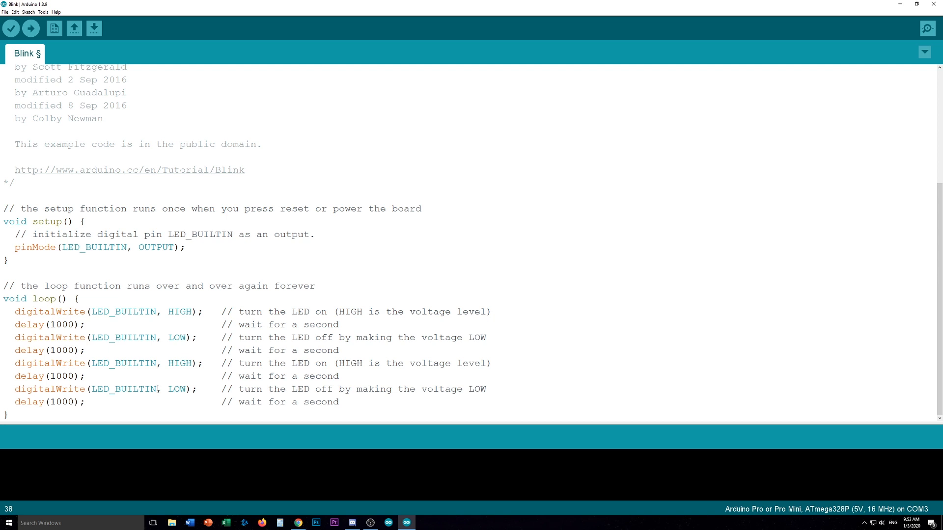
pyautogui.click(46, 402)
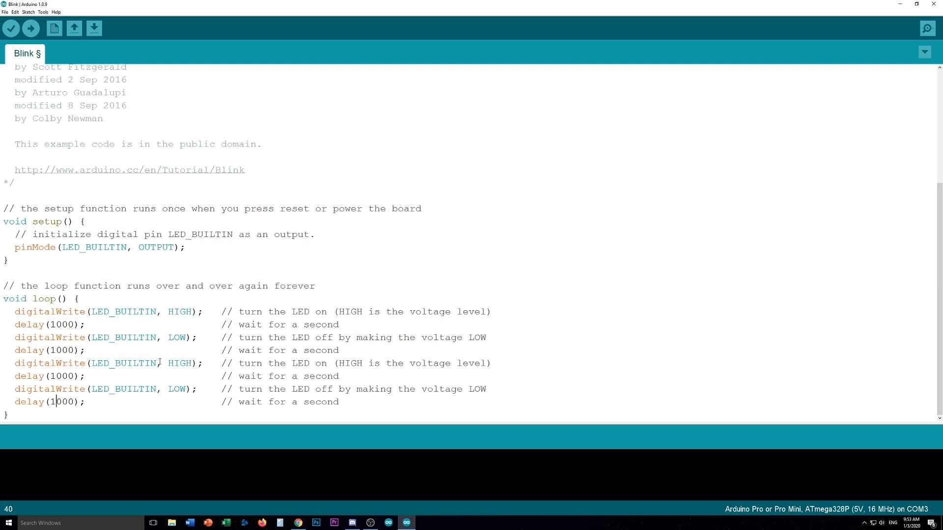
pyautogui.doubleClick(60, 376)
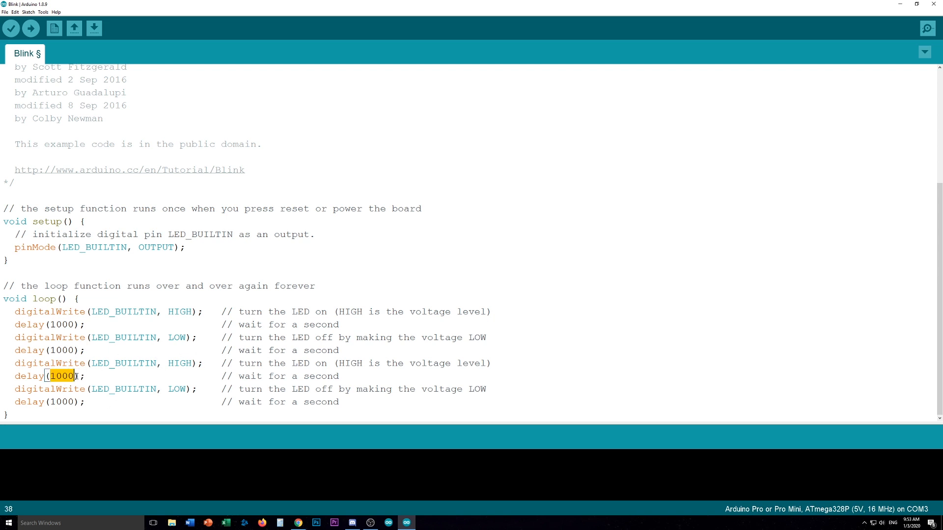
pyautogui.write('25')
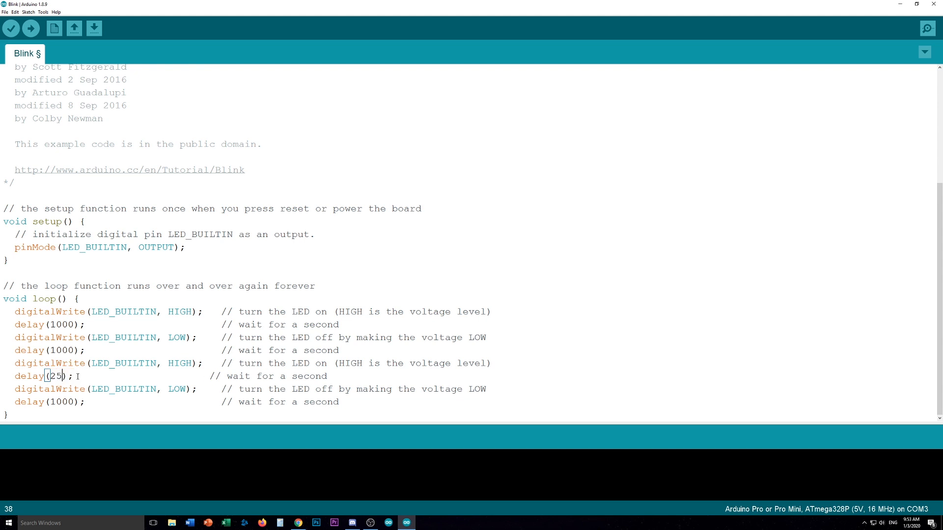
pyautogui.write('0')
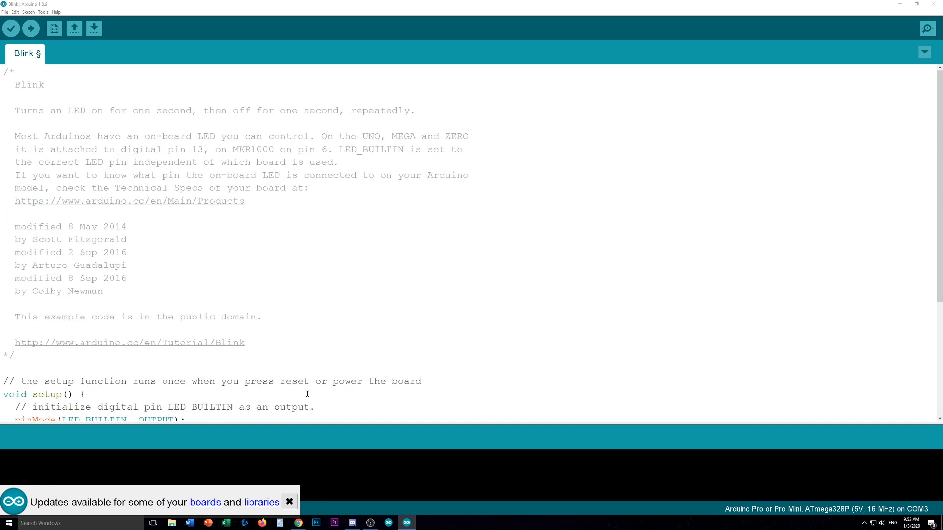
pyautogui.moveTo(54, 28)
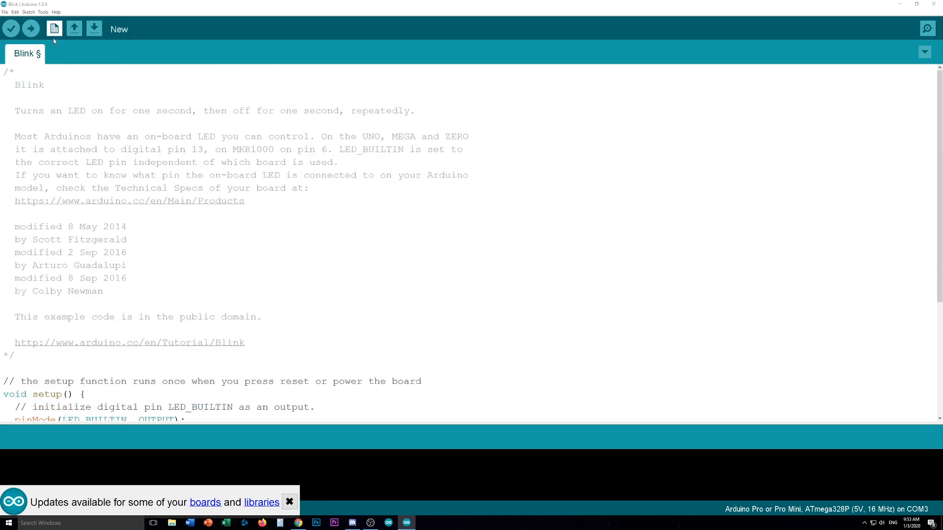
pyautogui.click(43, 12)
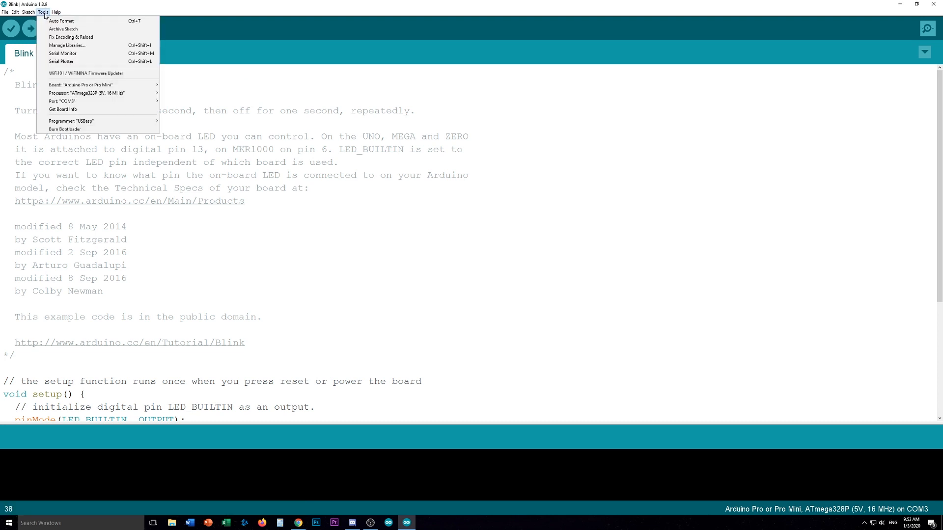
pyautogui.click(73, 85)
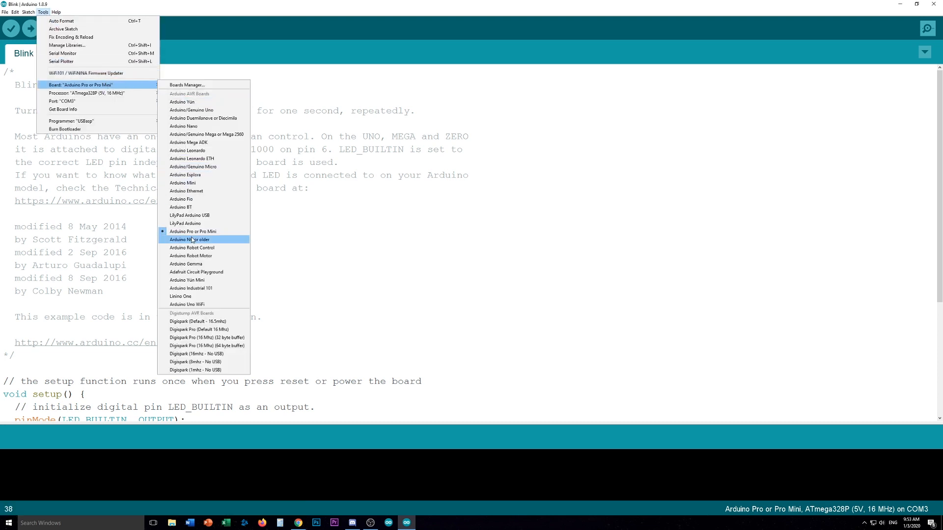
pyautogui.moveTo(219, 232)
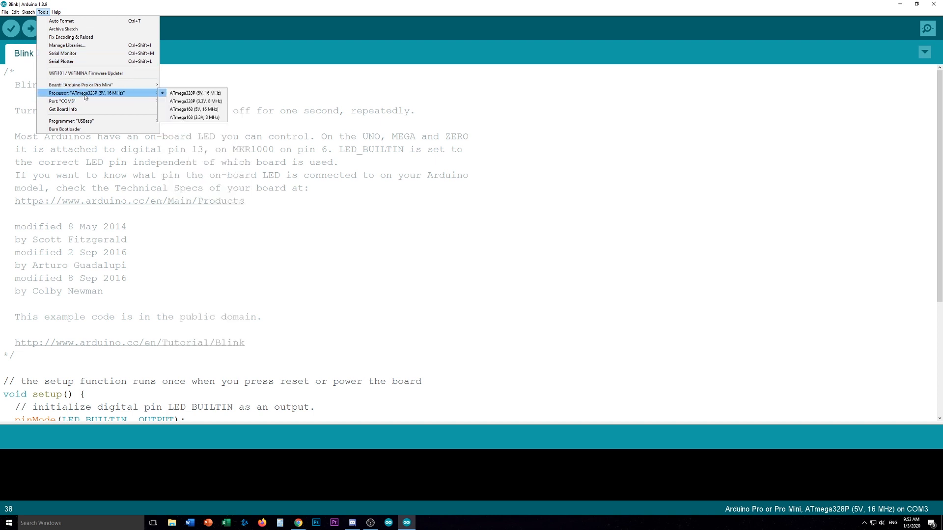
pyautogui.moveTo(212, 100)
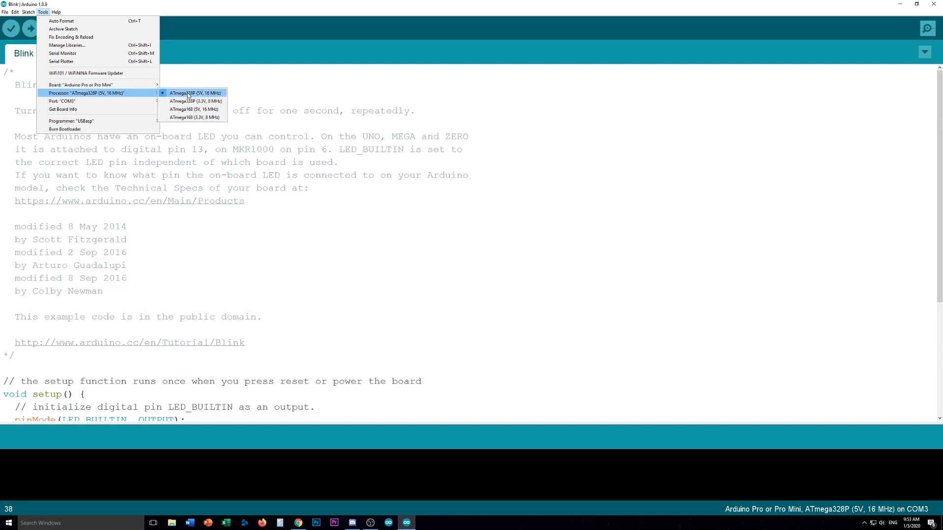
pyautogui.moveTo(195, 101)
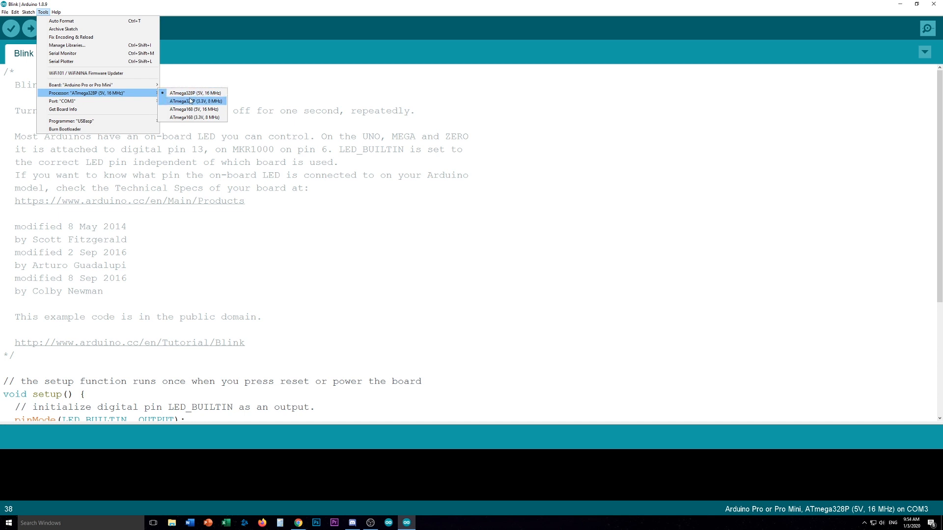
pyautogui.moveTo(206, 95)
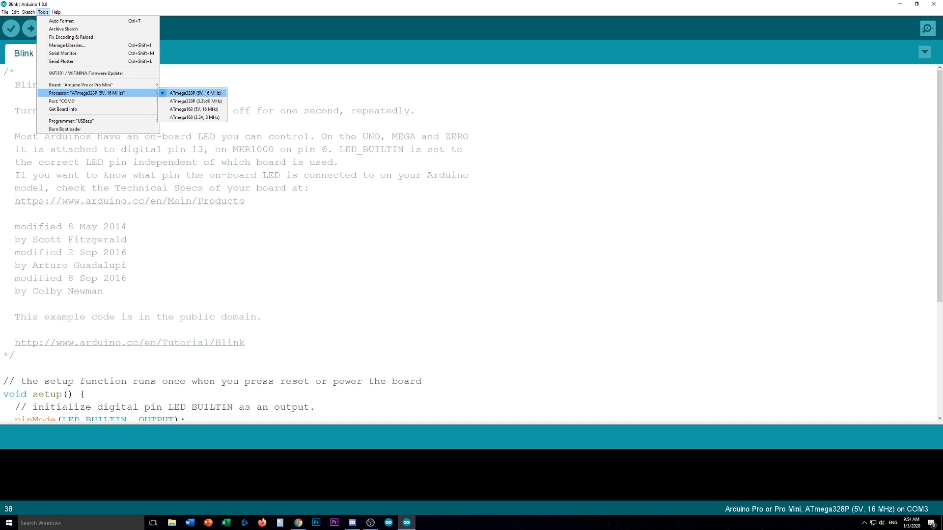
pyautogui.moveTo(189, 92)
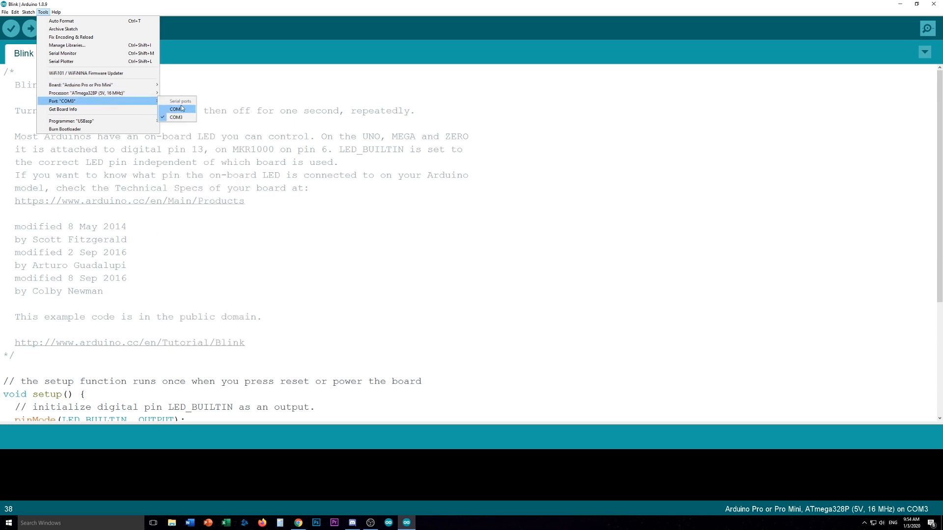
pyautogui.moveTo(180, 118)
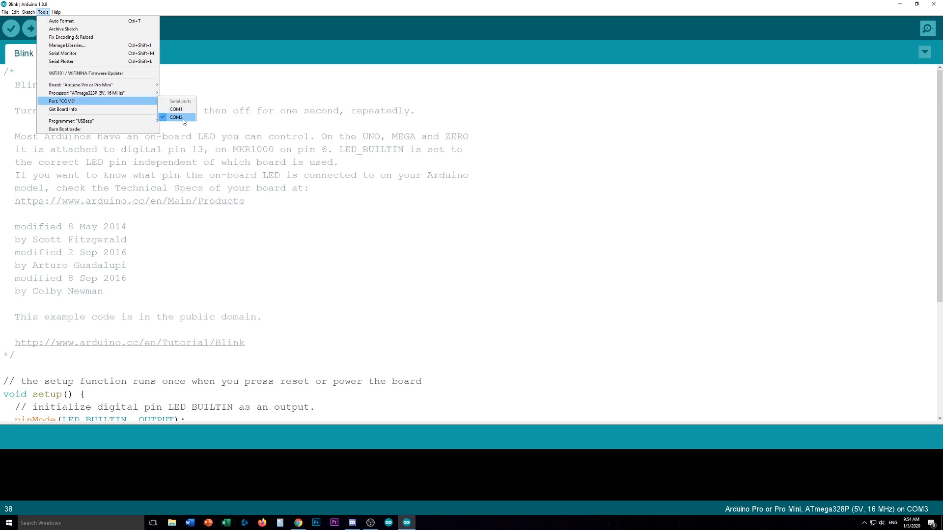
pyautogui.moveTo(159, 118)
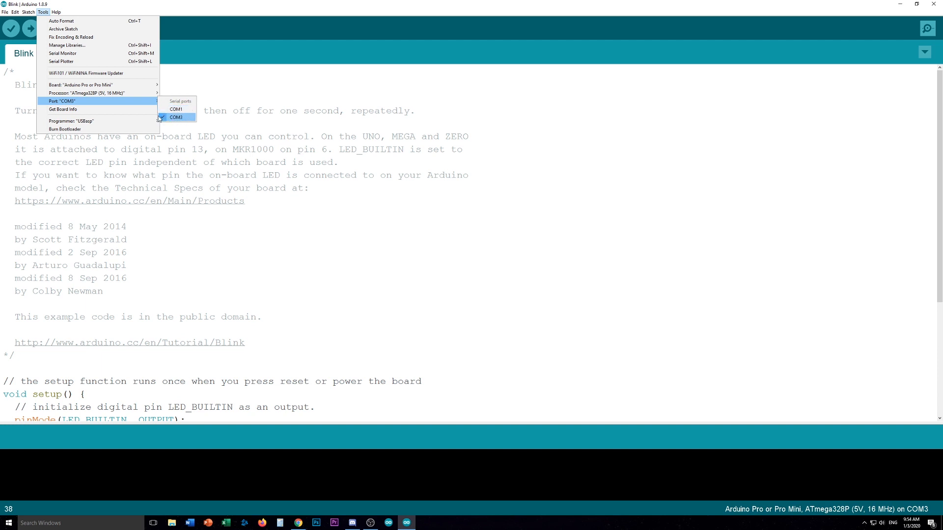
pyautogui.moveTo(112, 110)
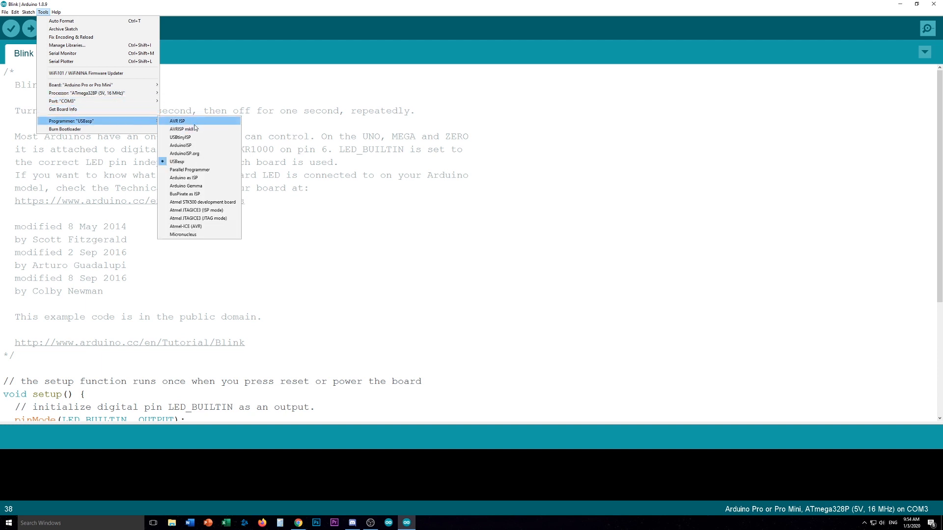
pyautogui.moveTo(187, 161)
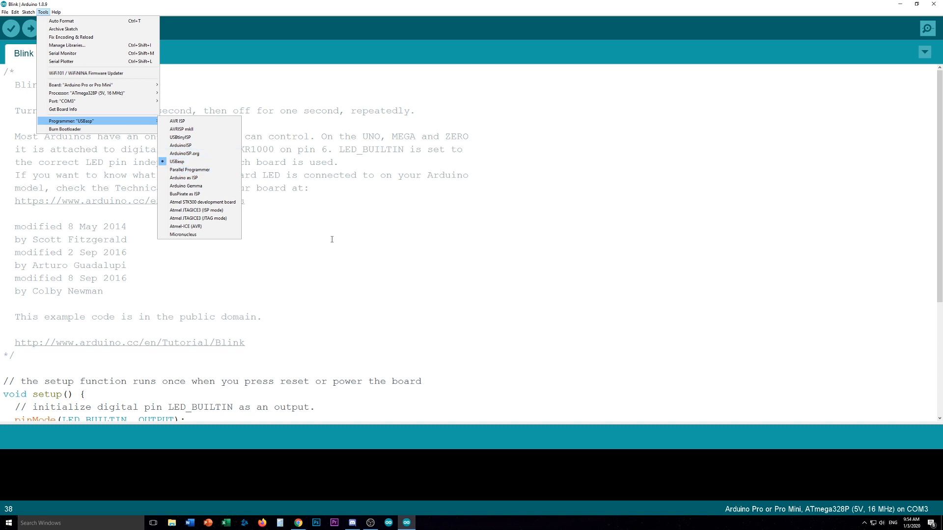
pyautogui.moveTo(310, 226)
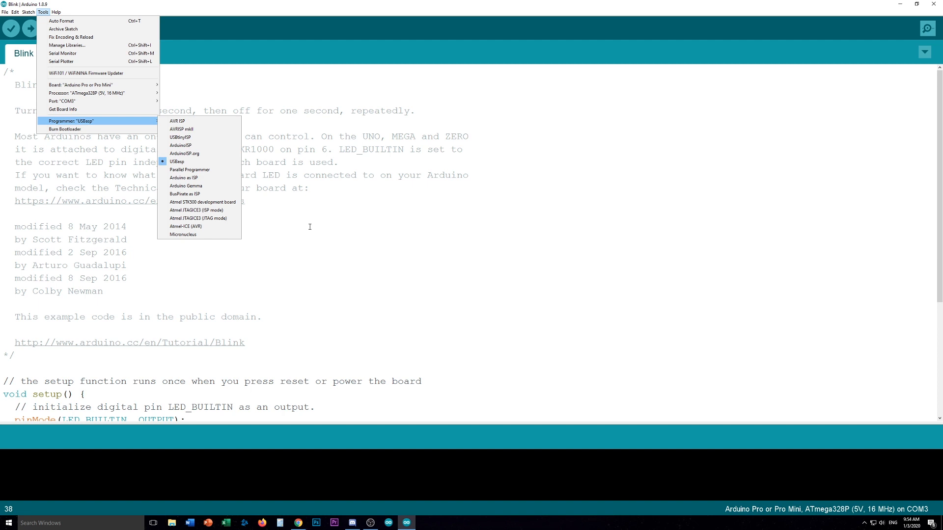
pyautogui.moveTo(315, 254)
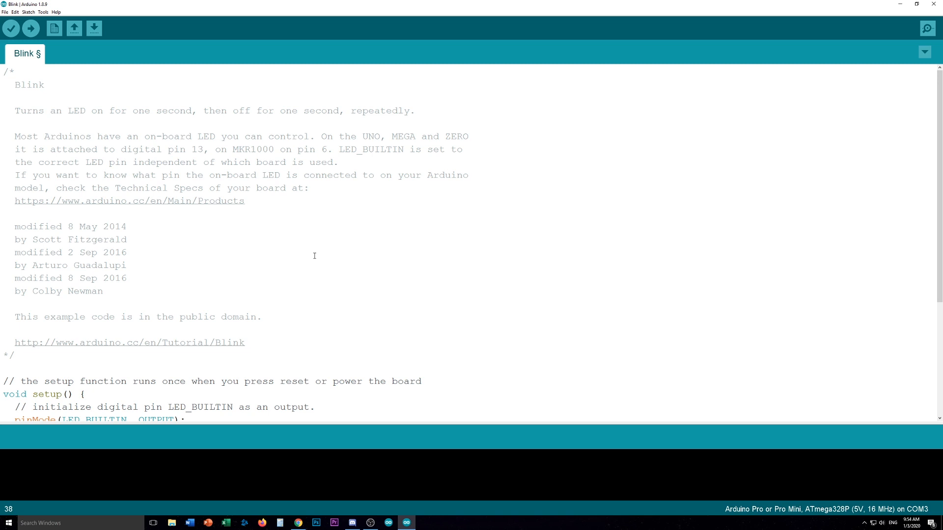
pyautogui.moveTo(53, 28)
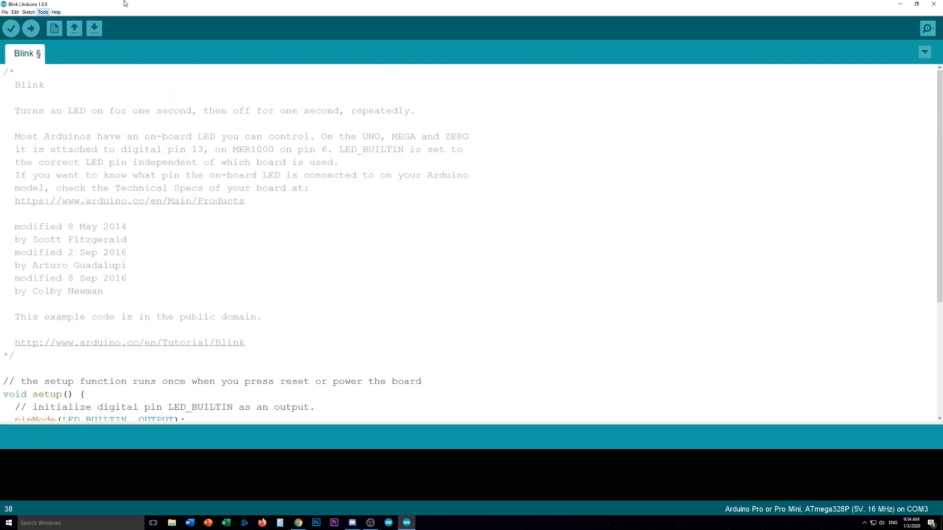
# Compile and upload the modified Blink sketch to the Pro Mini board.
pyautogui.click(30, 28)
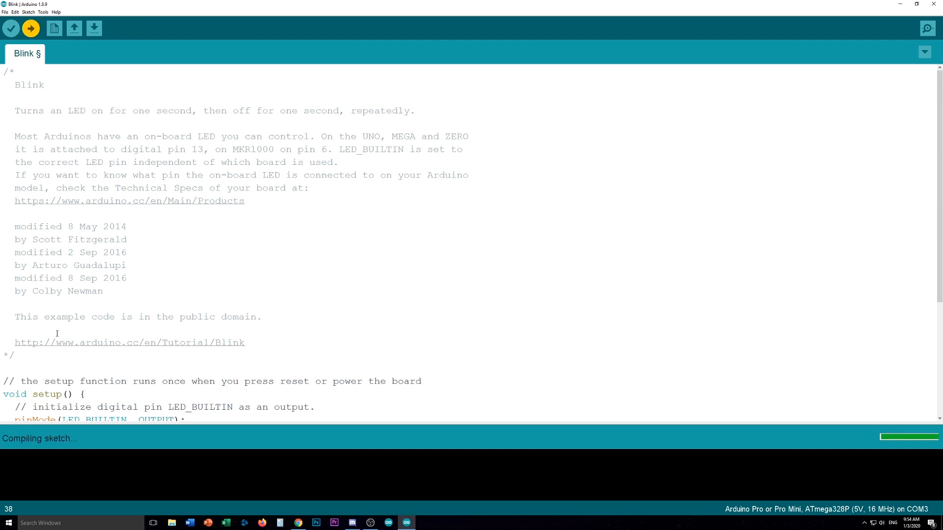